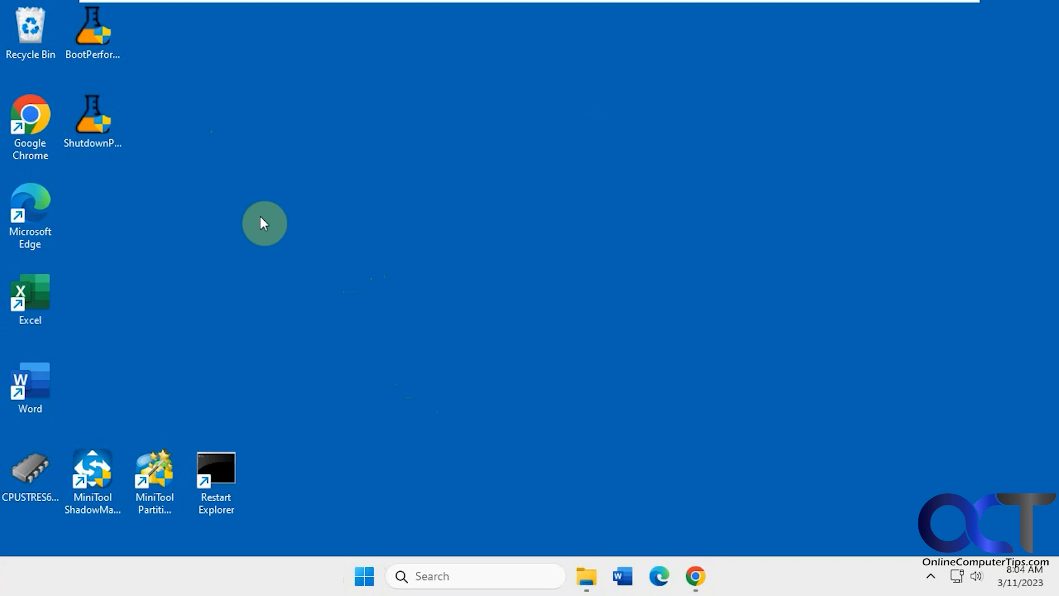
mouse_move(269, 206)
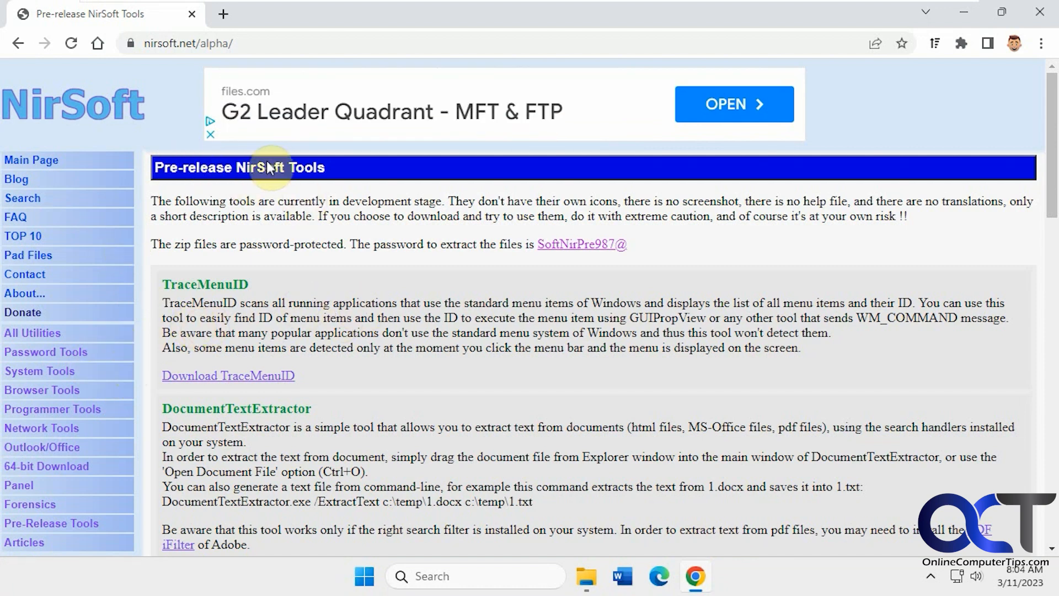
mouse_move(393, 287)
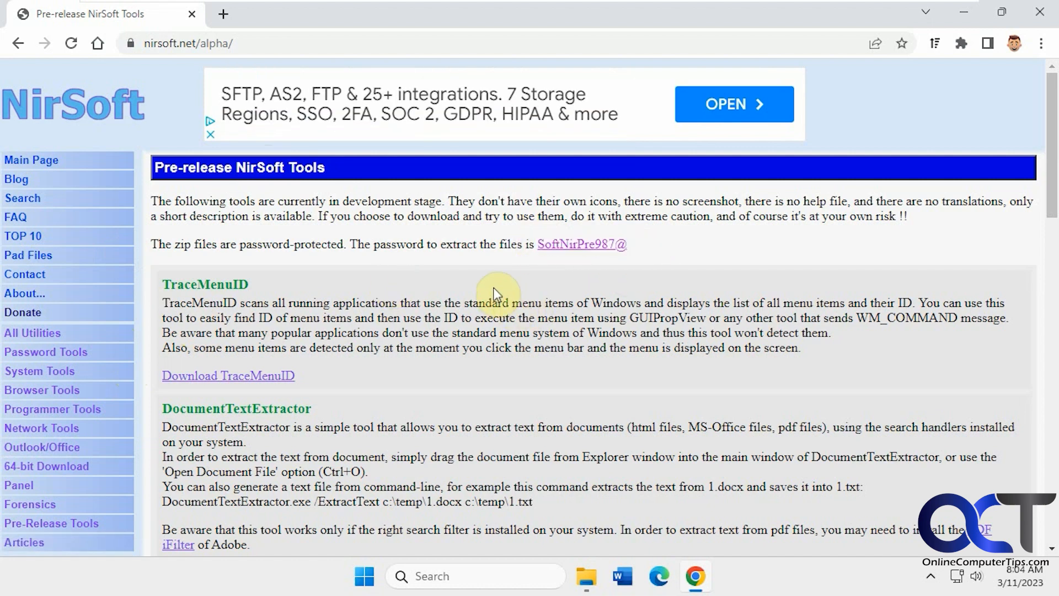
Scroll NirSoft's alpha page down to the BootPerformanceView and ShutdownPerformanceView entries
scroll(down, 3)
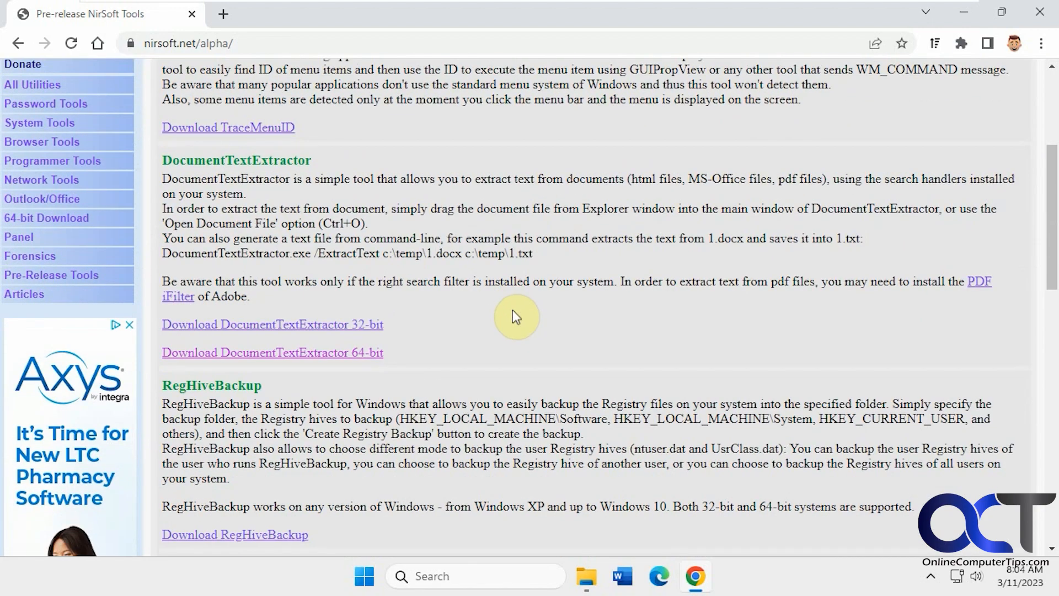
scroll(down, 3)
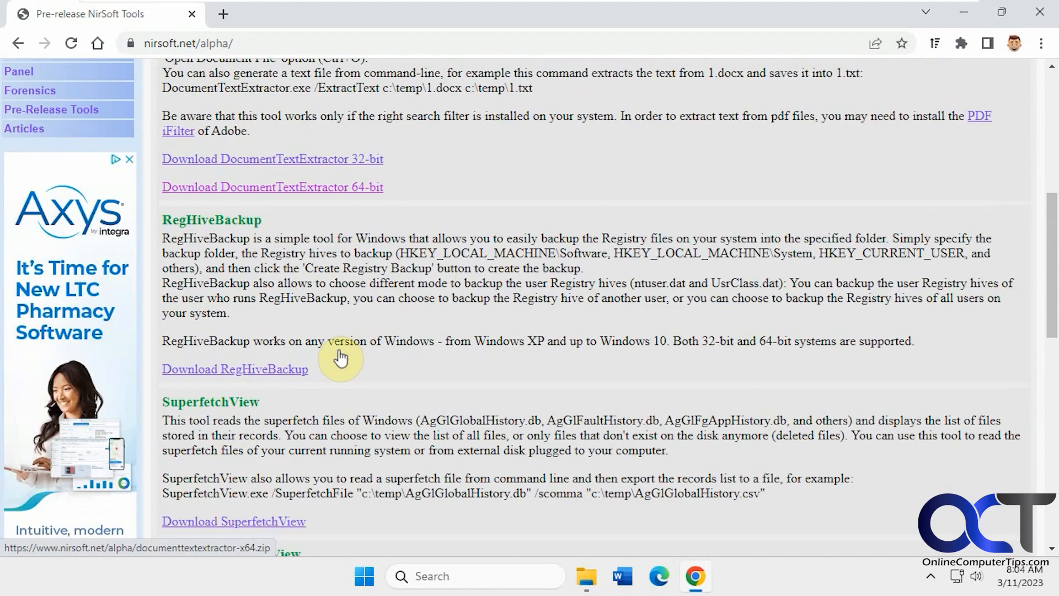
scroll(down, 3)
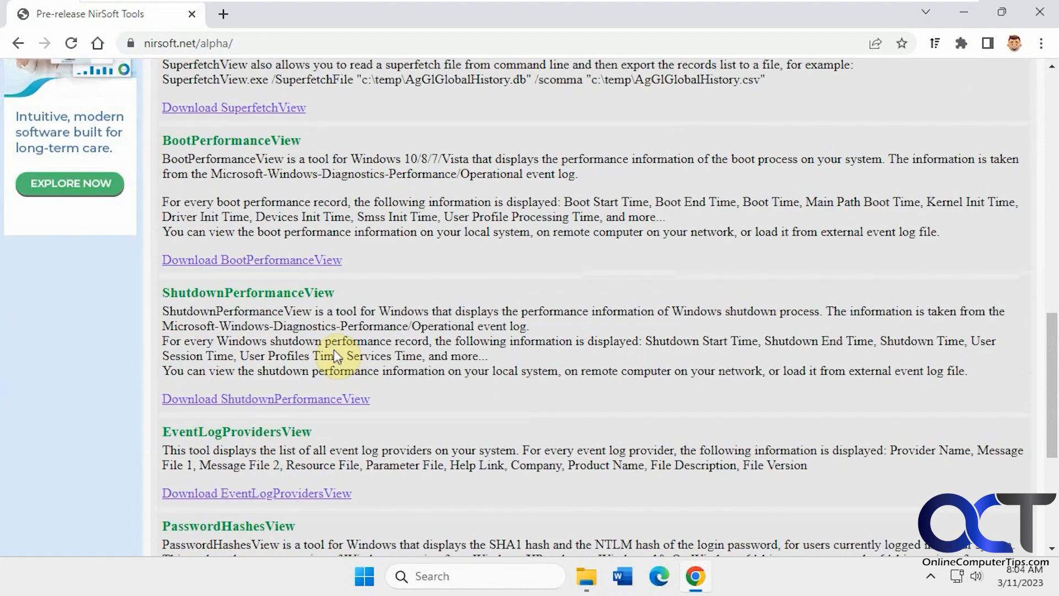
mouse_move(287, 408)
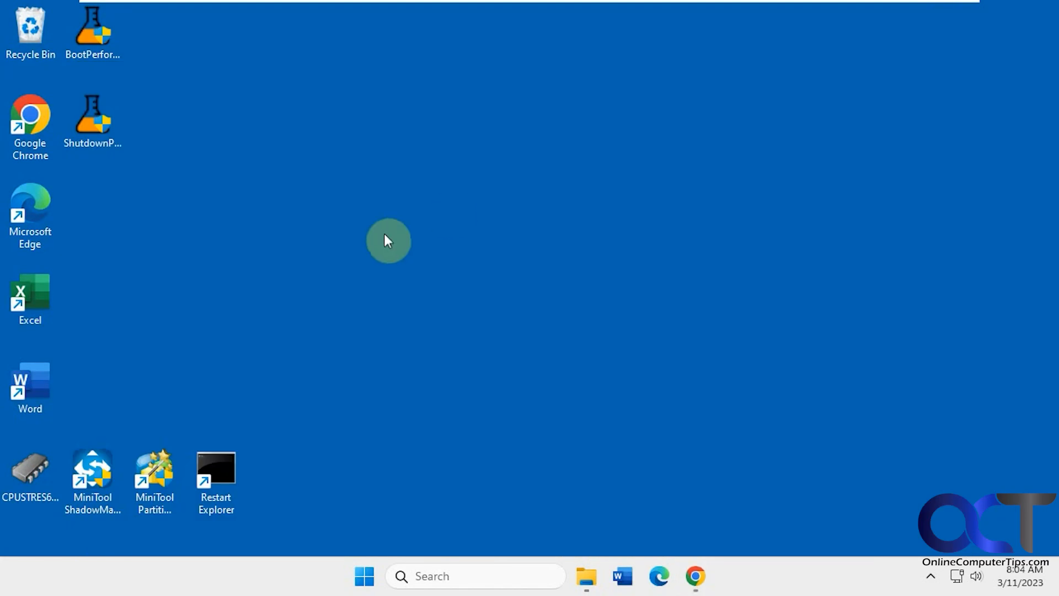
Launch BootPerformanceView from its desktop icon, approving the User Account Control prompt
click(94, 34)
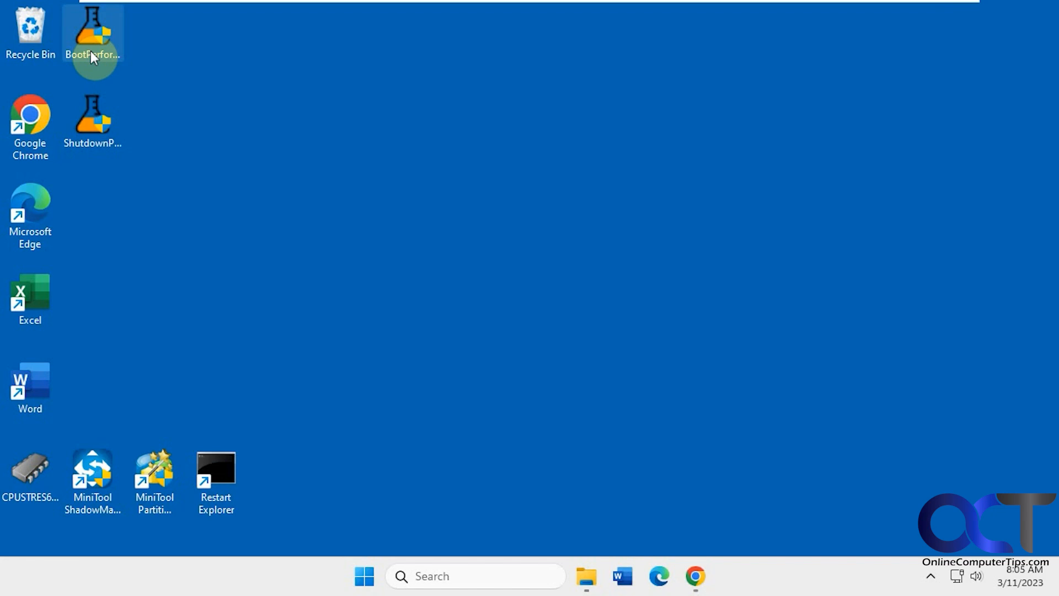
mouse_move(172, 72)
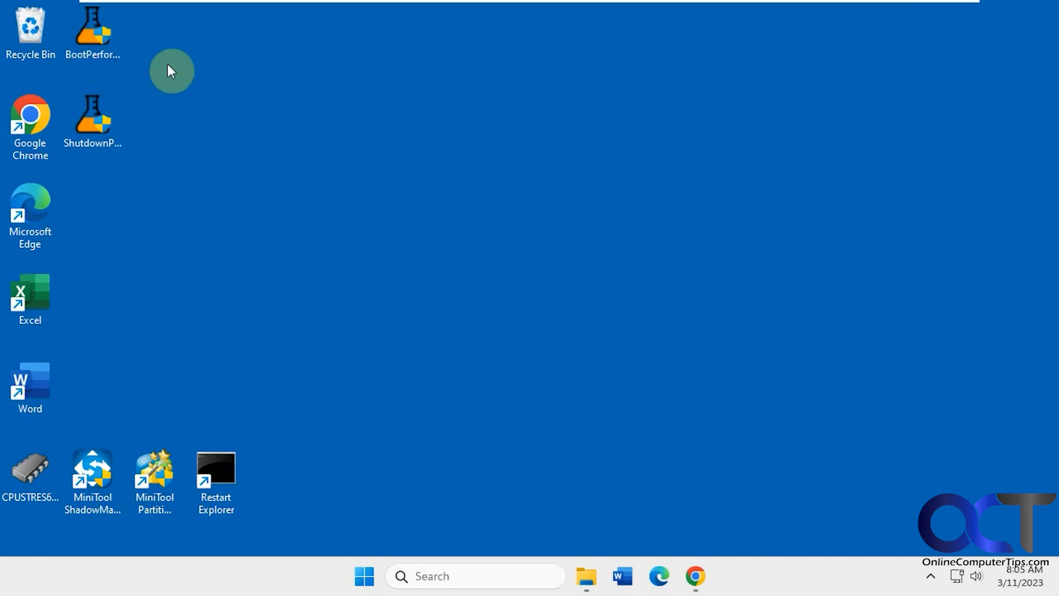
double_click(94, 30)
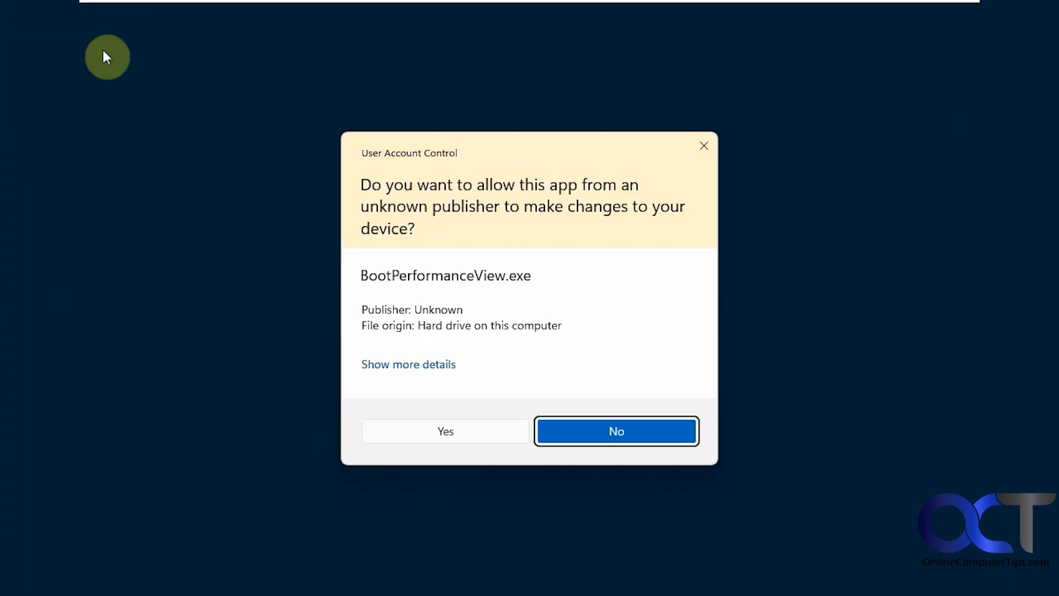
click(445, 430)
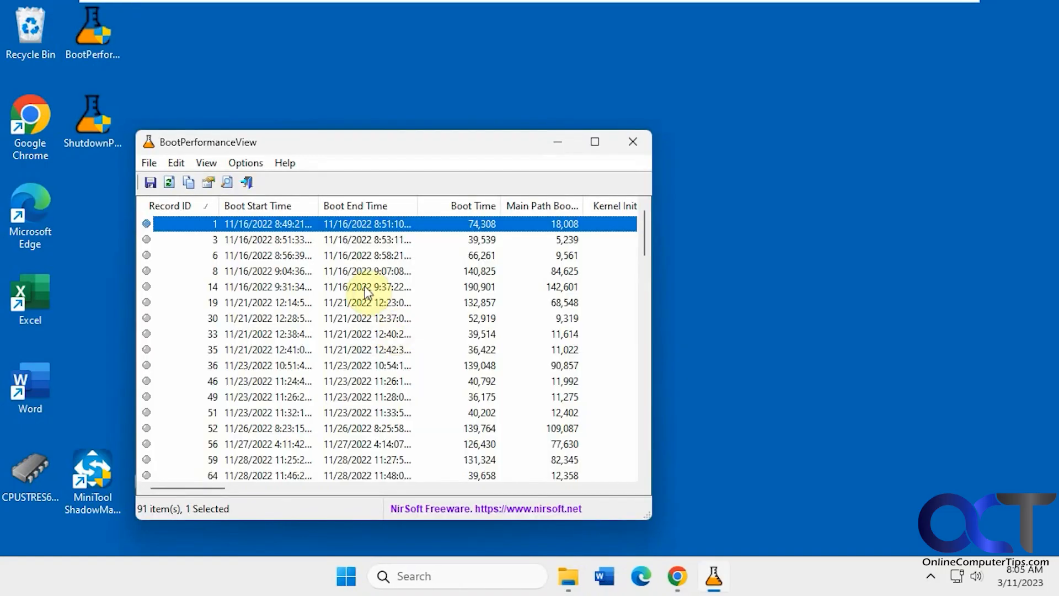
Maximize BootPerformanceView, widen Boot Start Time, and sort boots newest first
click(595, 142)
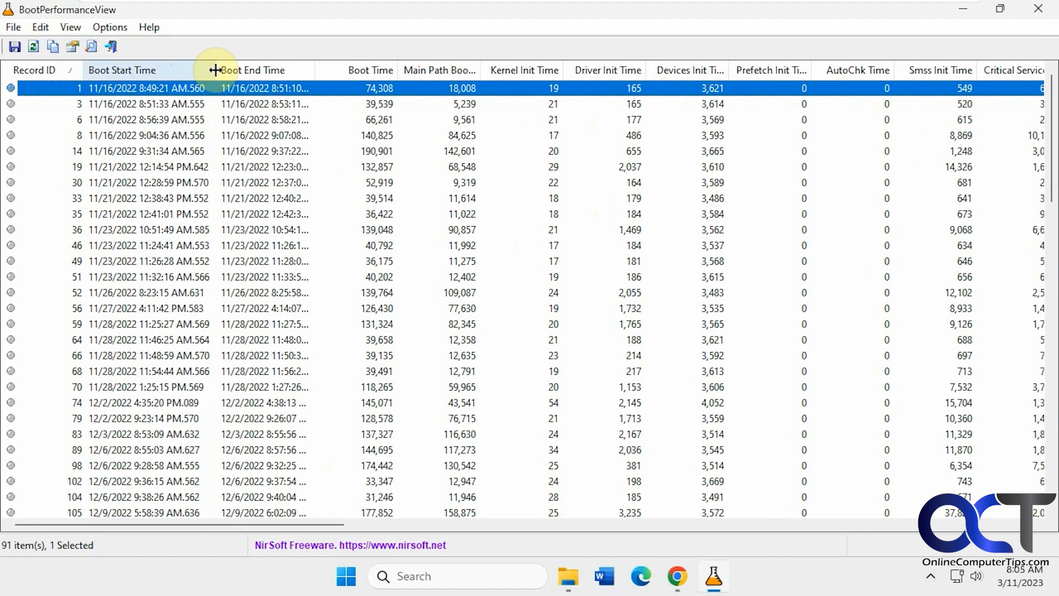
drag(217, 70, 338, 70)
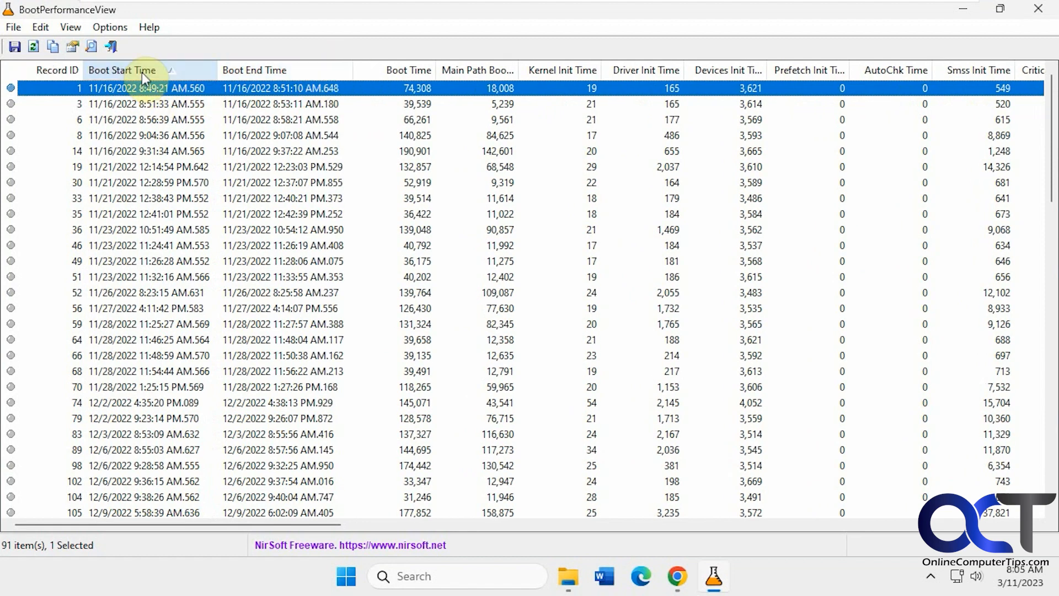
click(122, 70)
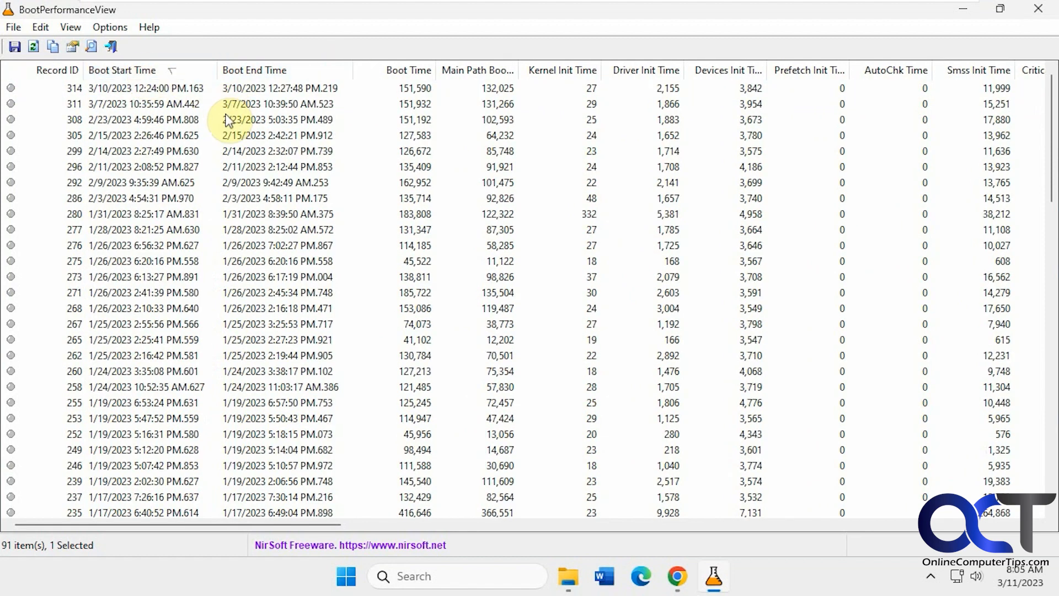
mouse_move(142, 99)
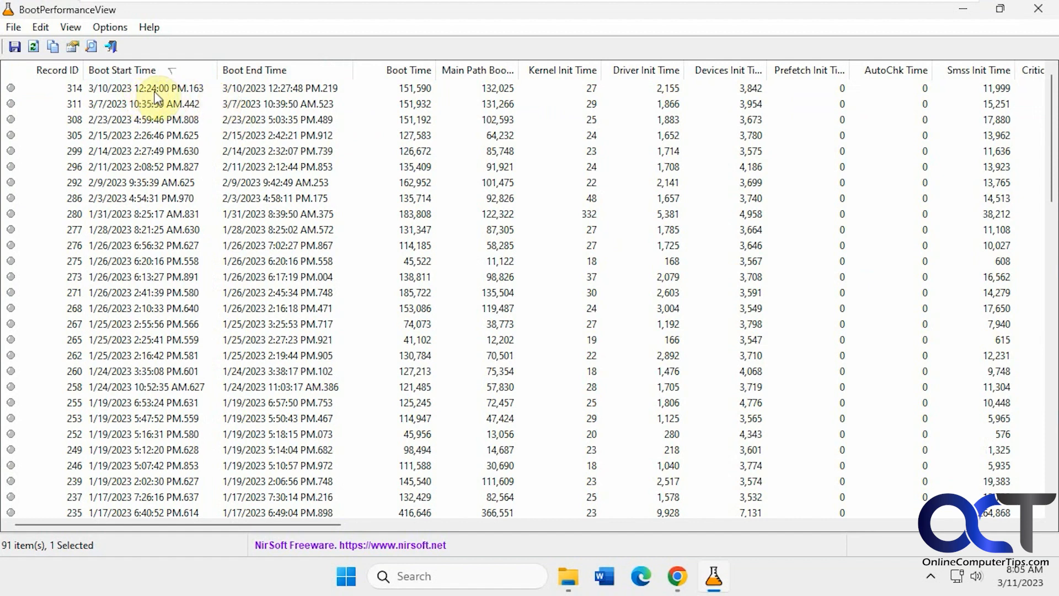
mouse_move(292, 96)
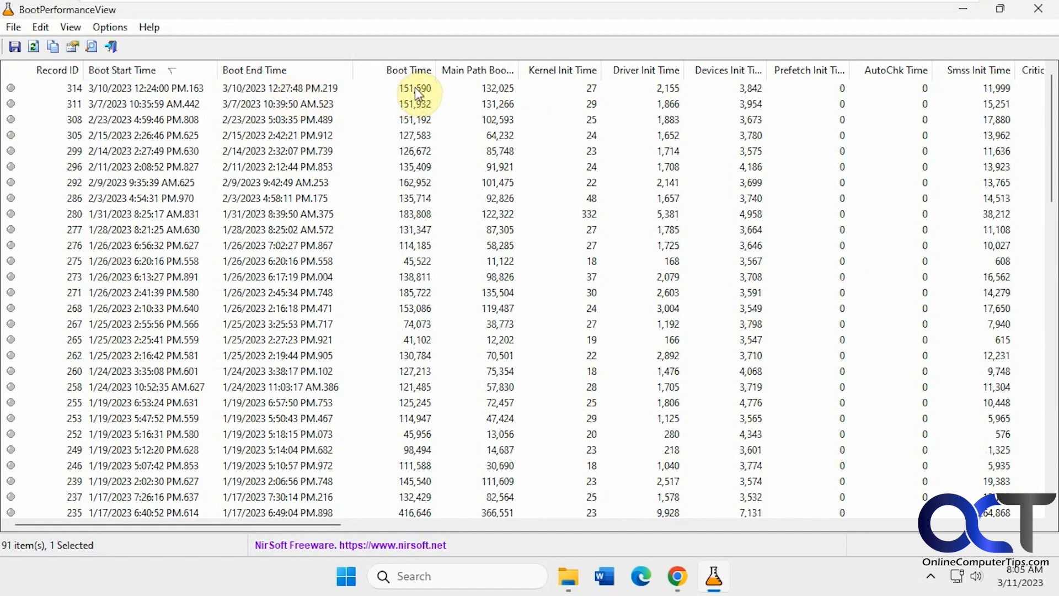
mouse_move(507, 95)
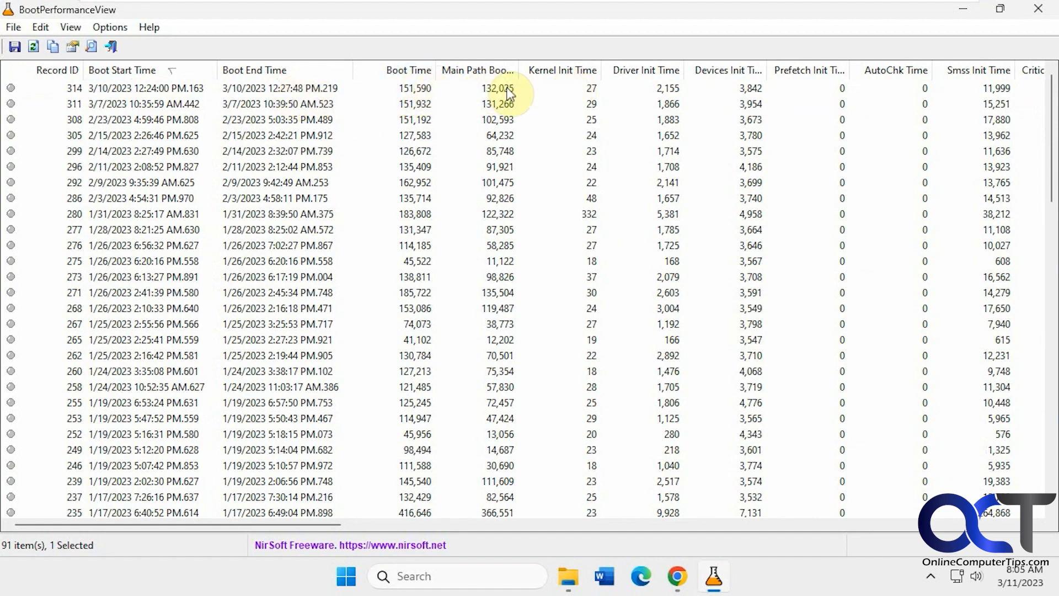
mouse_move(488, 94)
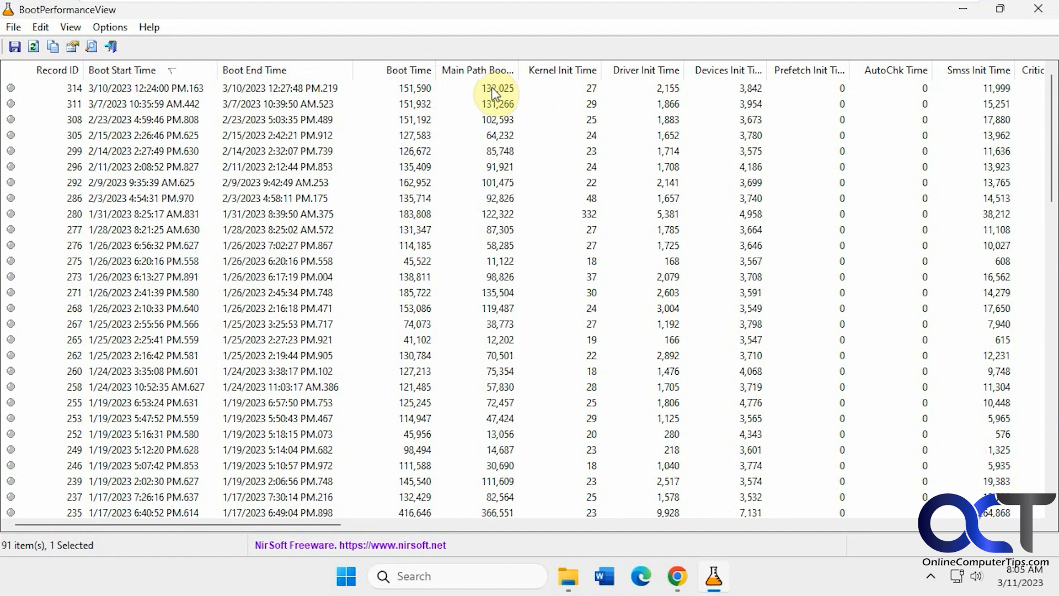
mouse_move(243, 150)
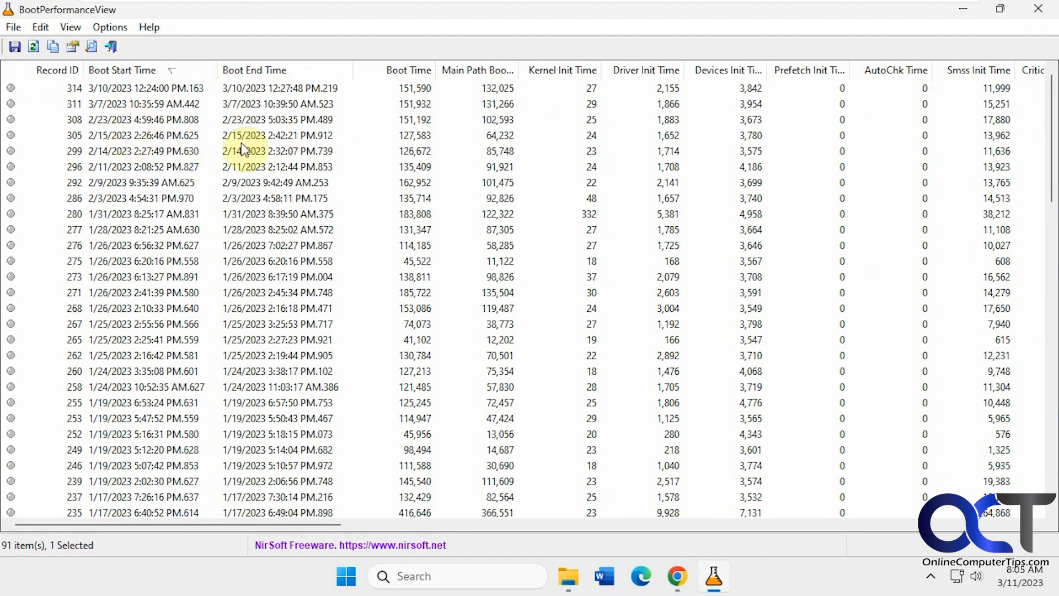
scroll(down, 3)
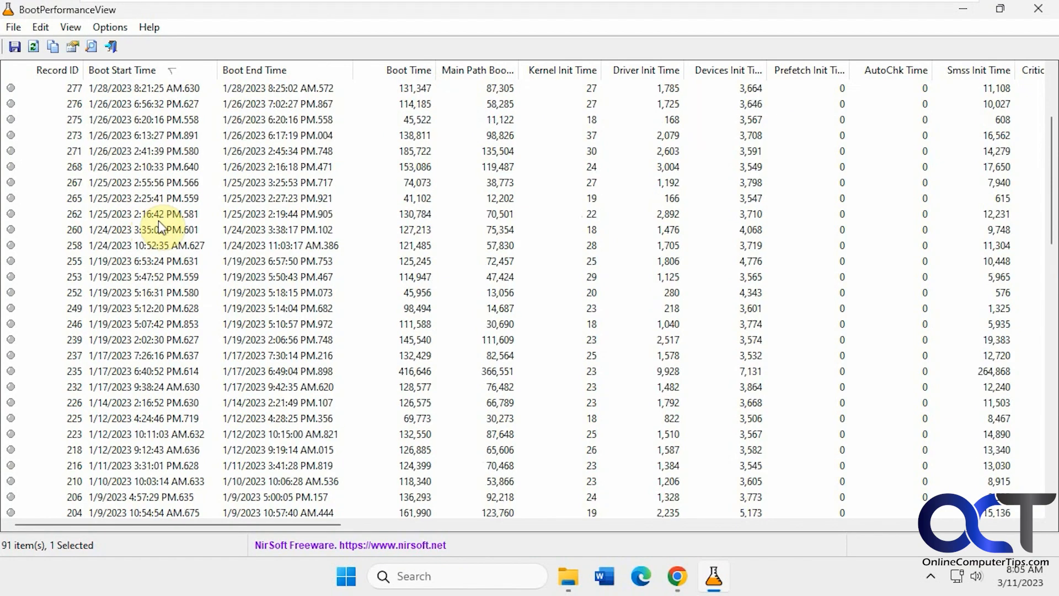
scroll(down, 3)
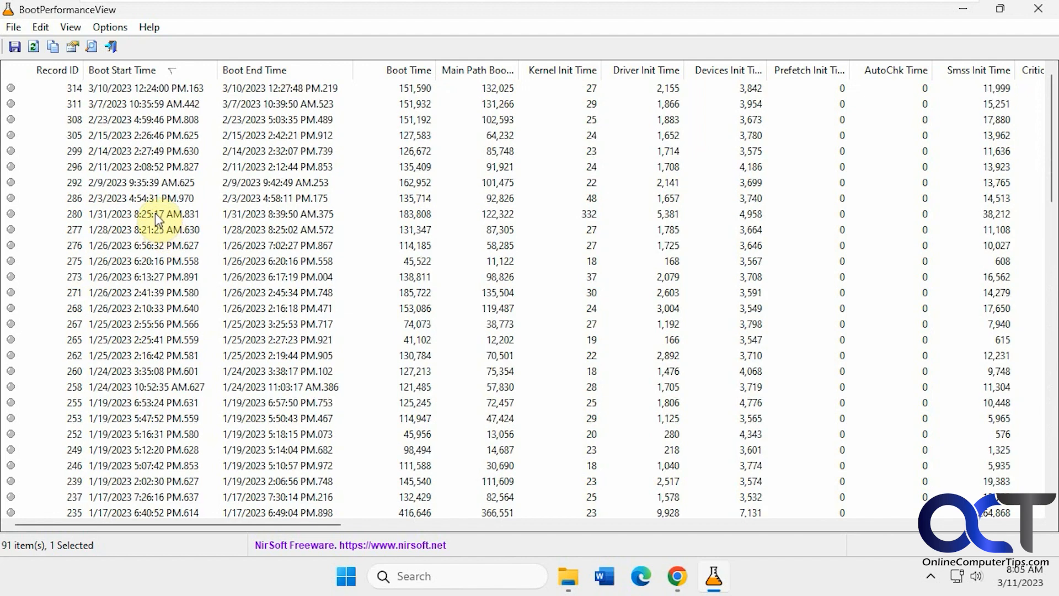
mouse_move(350, 135)
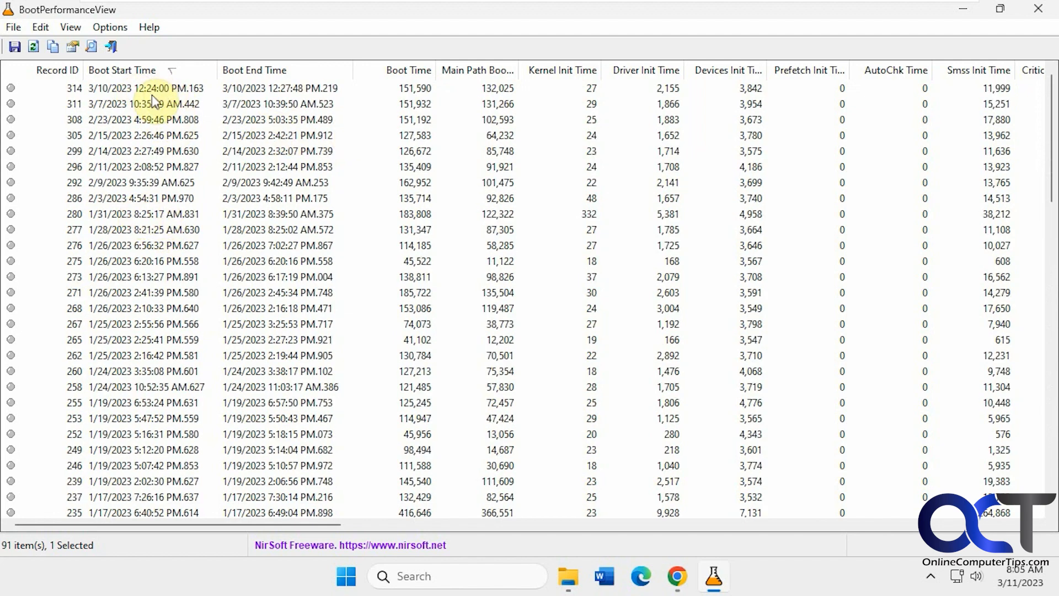
mouse_move(128, 247)
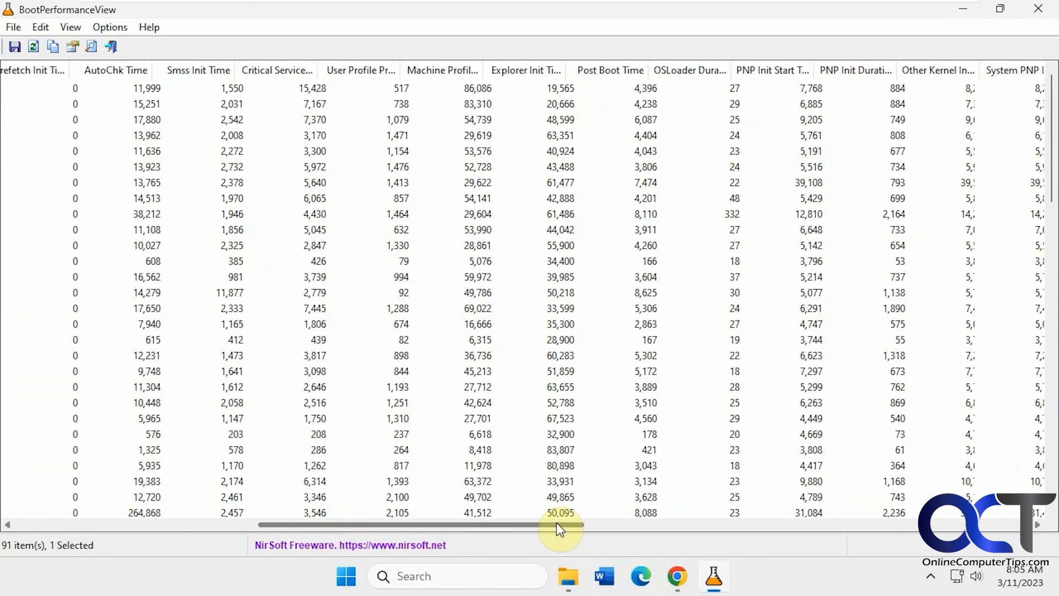
Scroll across the later boot columns, such as Winlogon and user logon times
drag(560, 523, 834, 524)
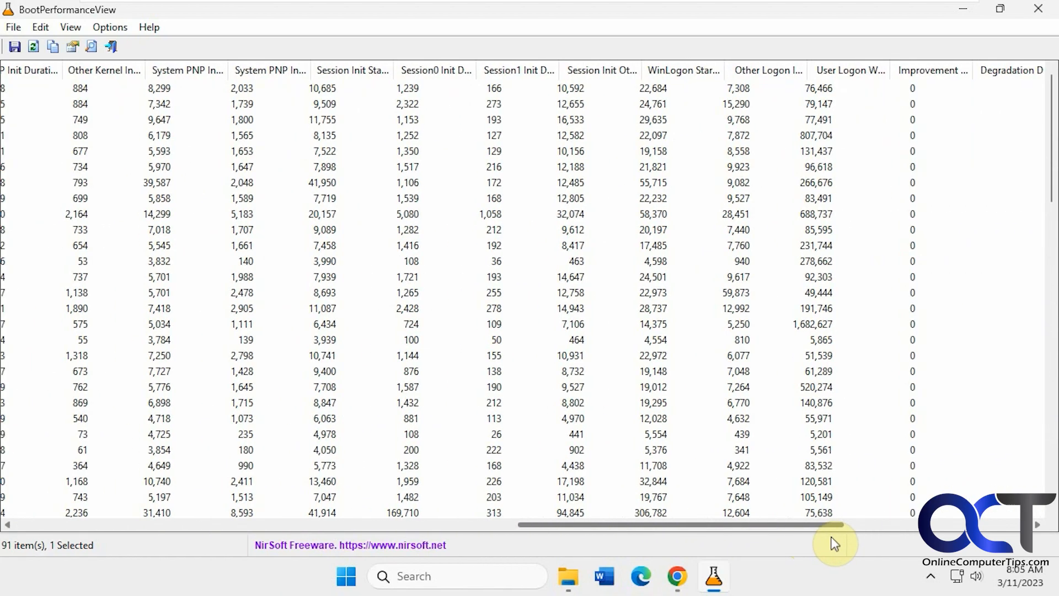
drag(834, 524, 128, 523)
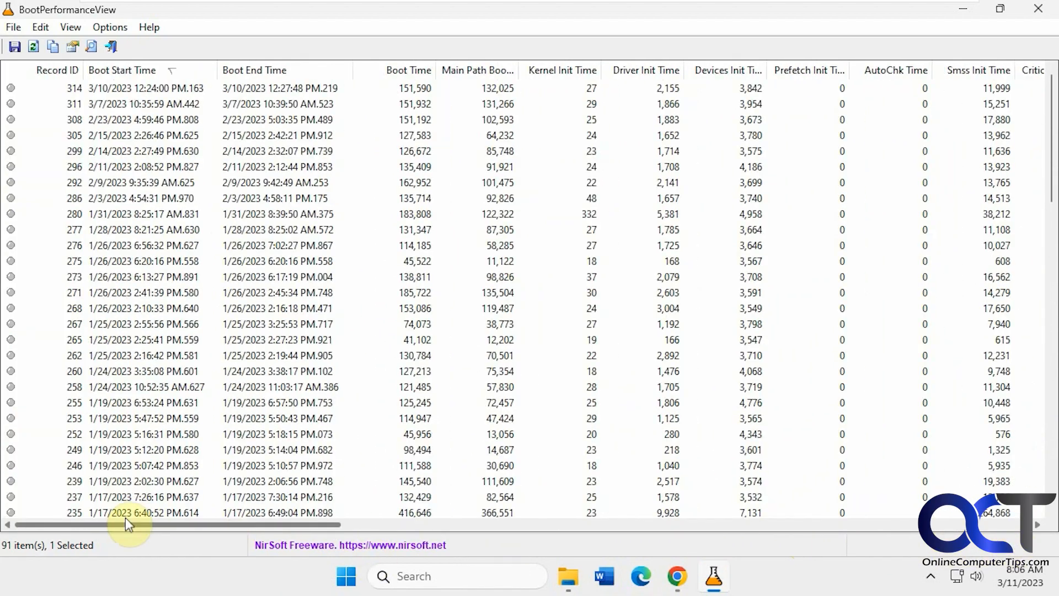
click(110, 27)
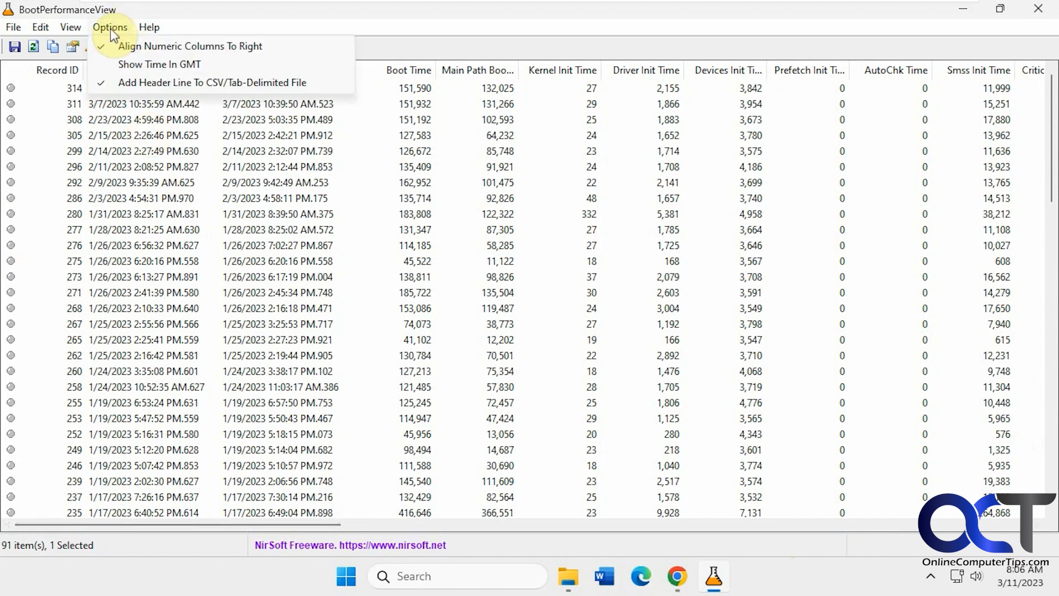
Review the Column Settings dialog without changes, then check the View menu options
click(190, 46)
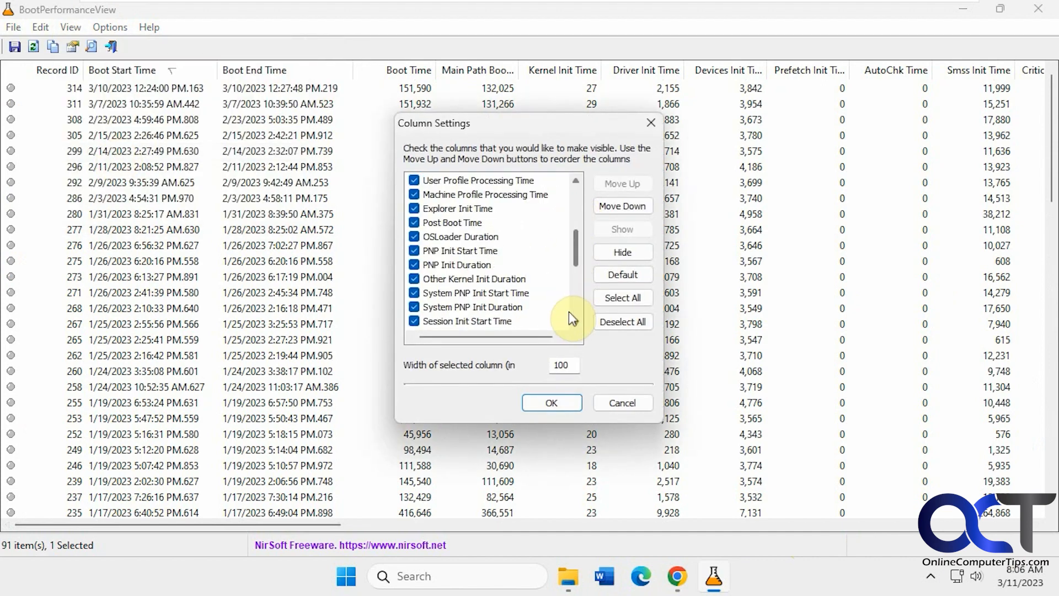
click(552, 403)
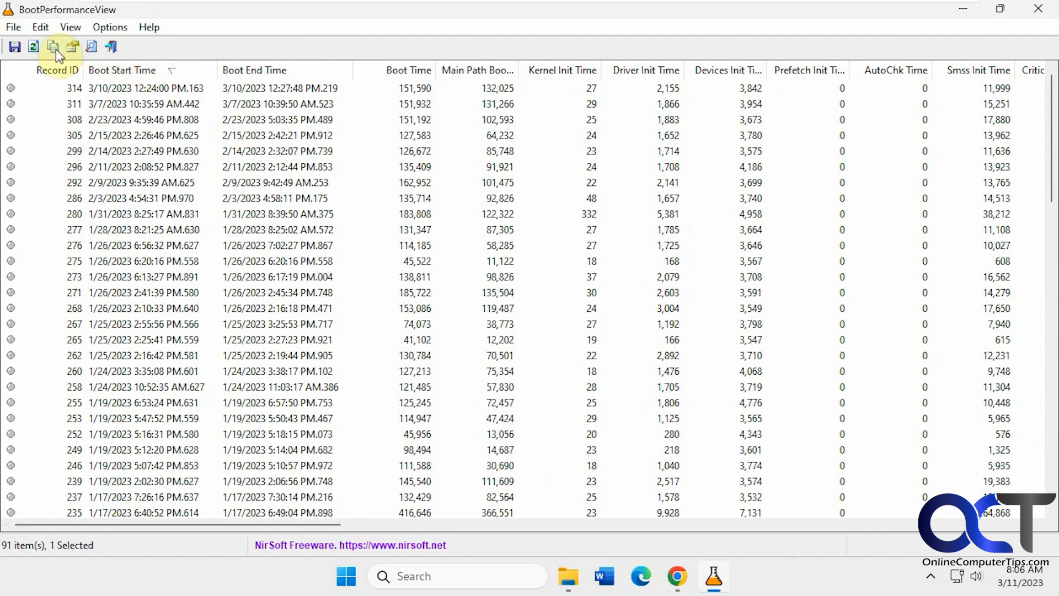
mouse_move(93, 55)
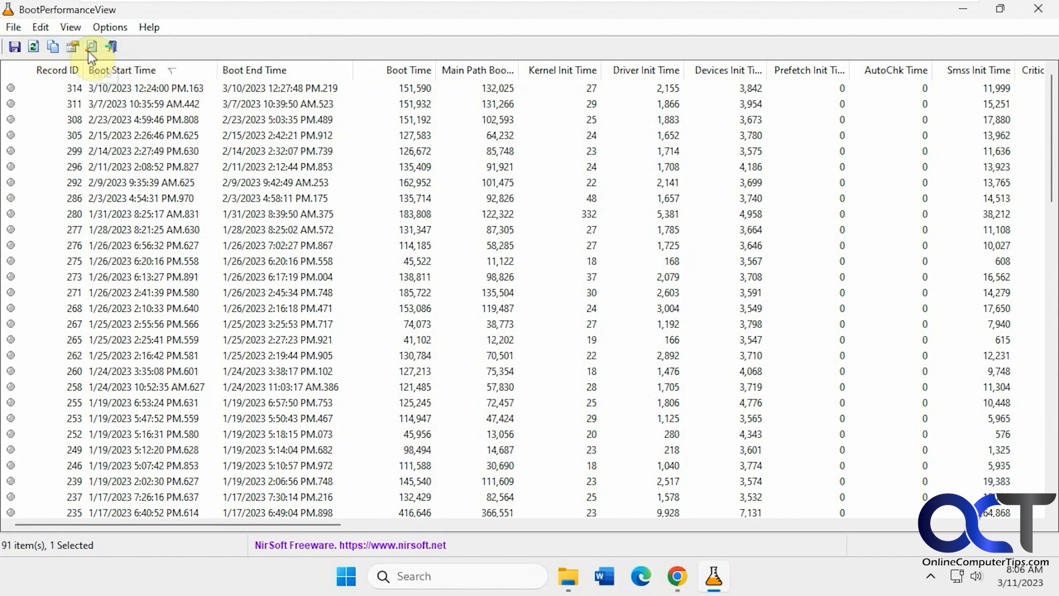
click(71, 27)
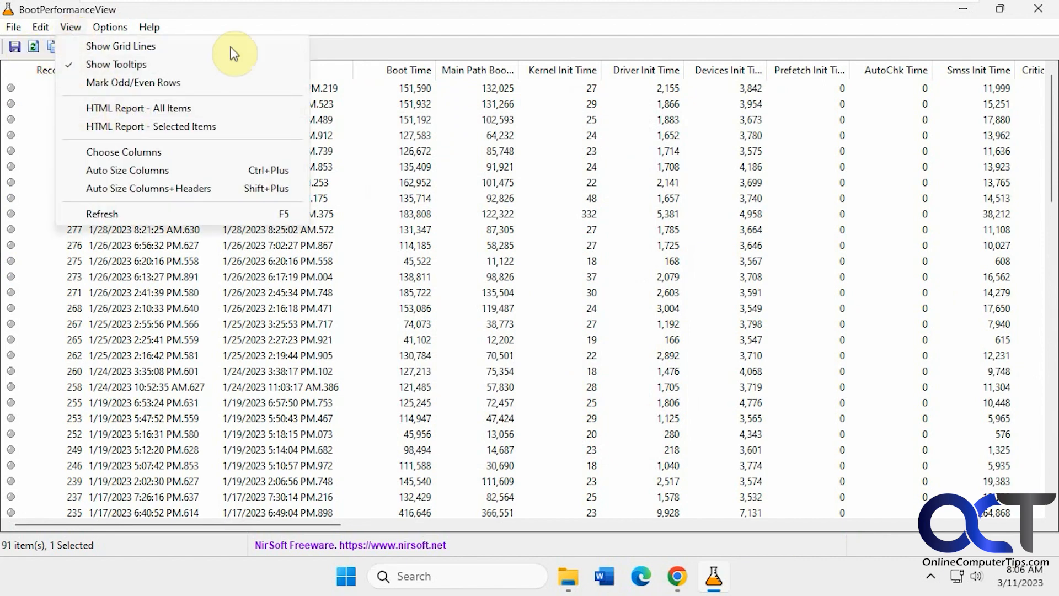
mouse_move(153, 104)
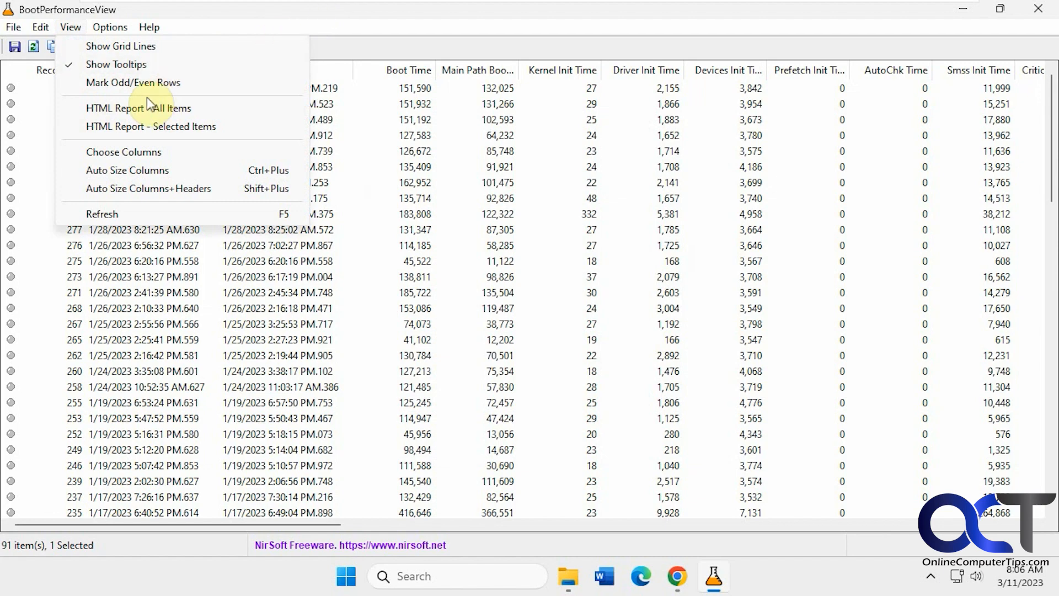
mouse_move(173, 111)
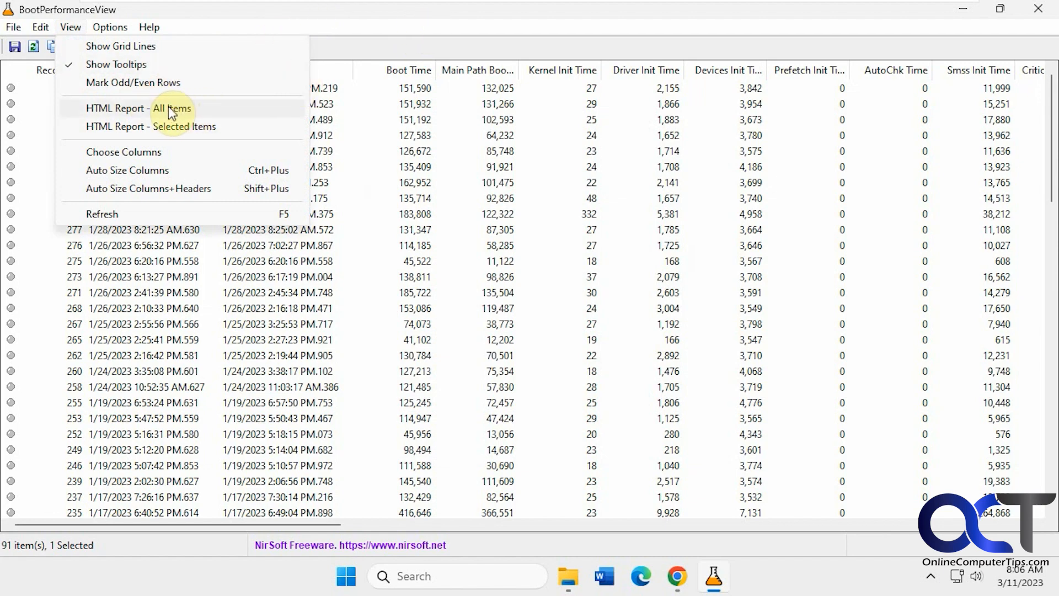
Generate an HTML report of all boot records
click(140, 107)
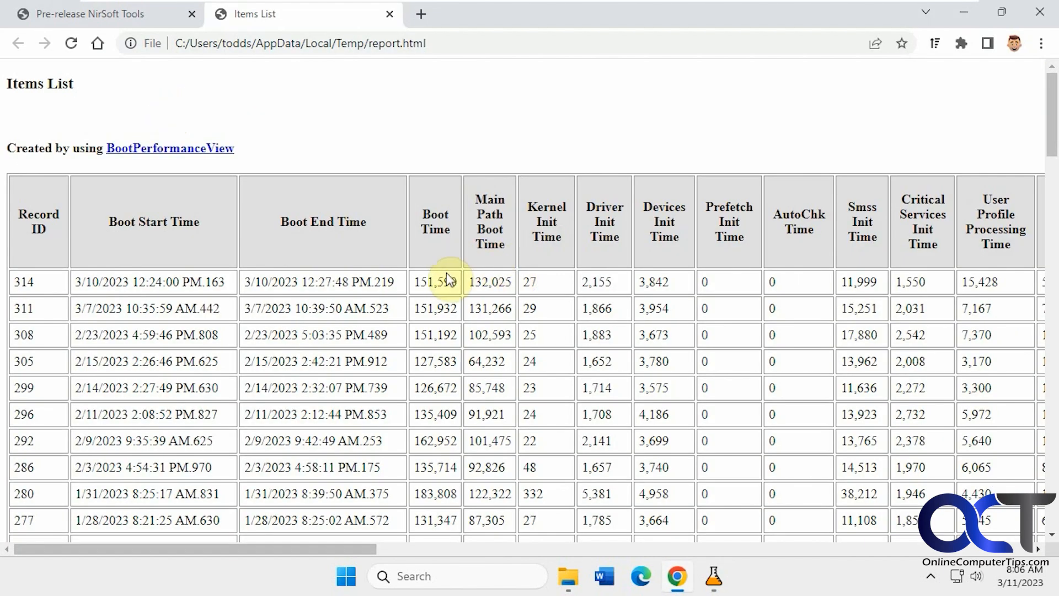
scroll(down, 3)
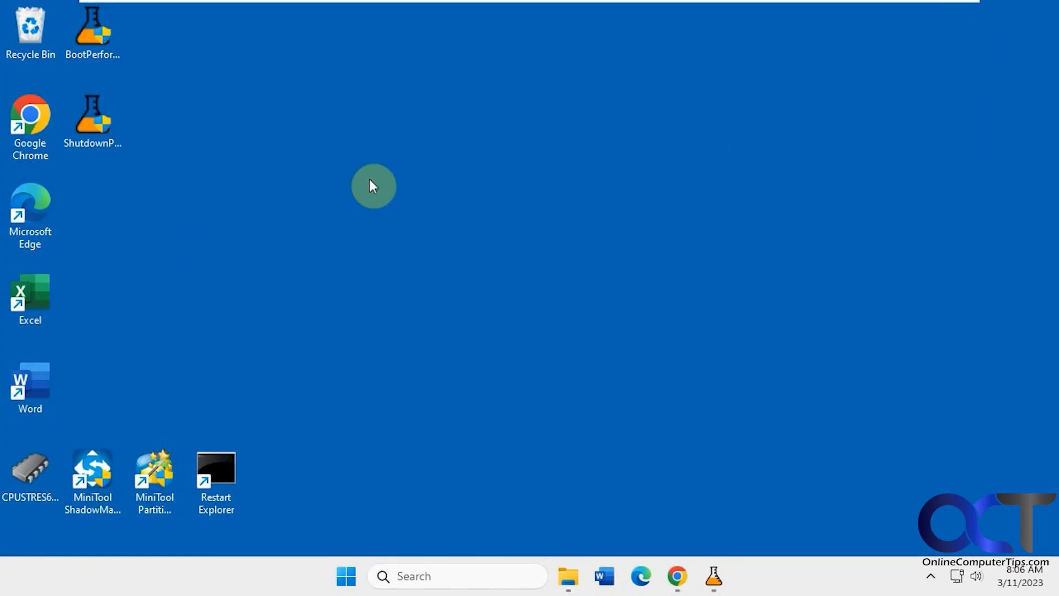
Launch ShutdownPerformanceView from the desktop, approving User Account Control
double_click(93, 116)
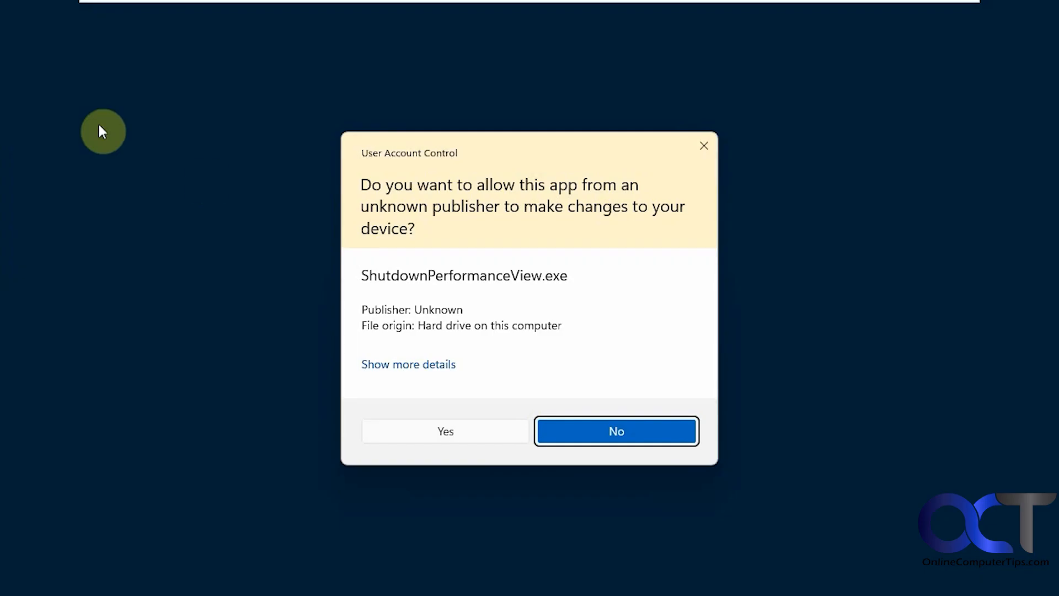
click(445, 431)
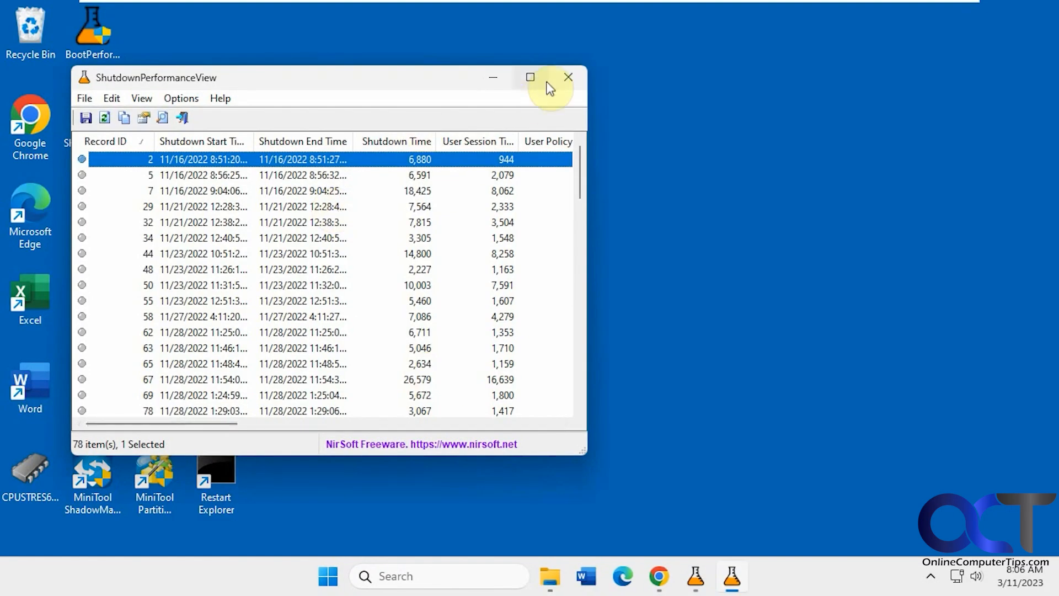
Maximize ShutdownPerformanceView and sort its 78 shutdowns by start time, newest first
click(531, 77)
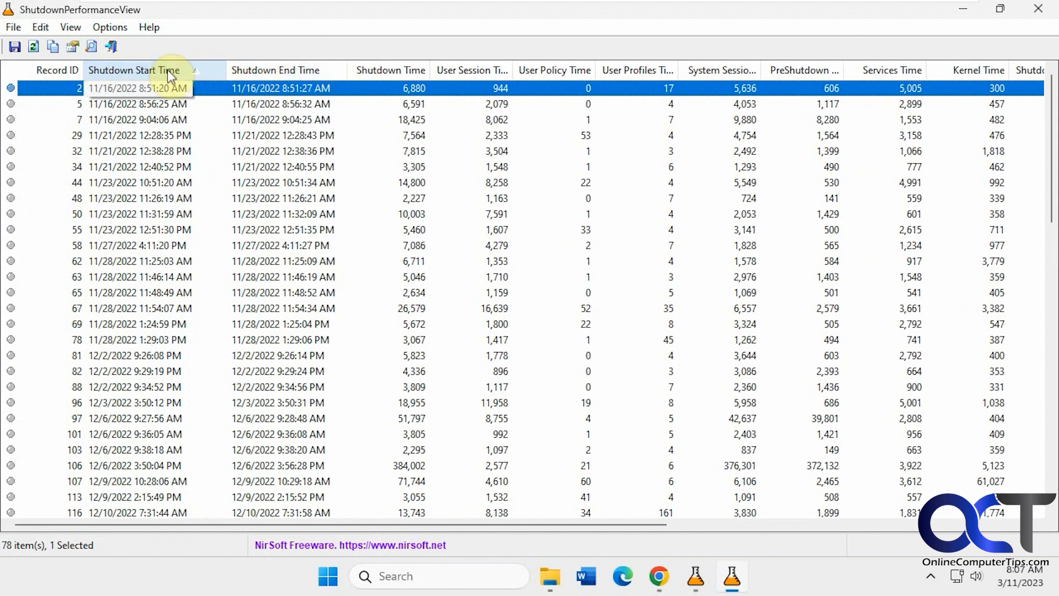
click(137, 70)
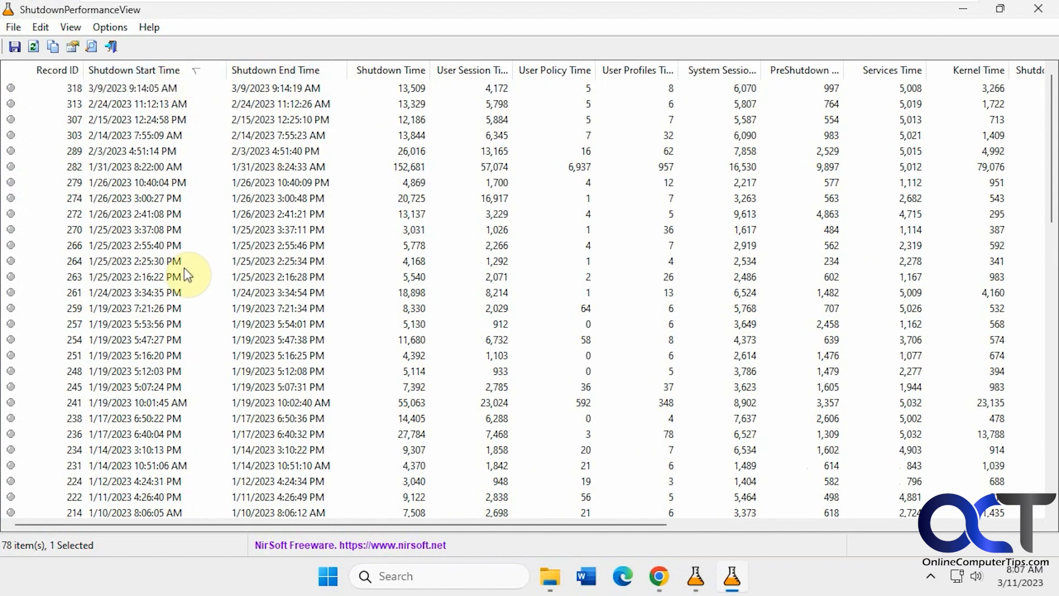
mouse_move(987, 84)
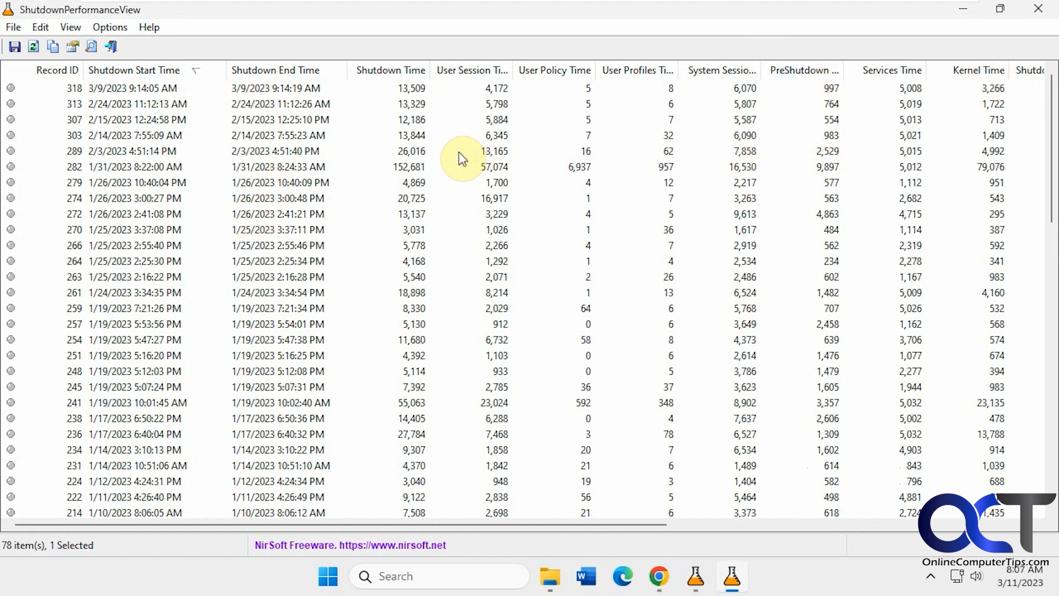
mouse_move(204, 173)
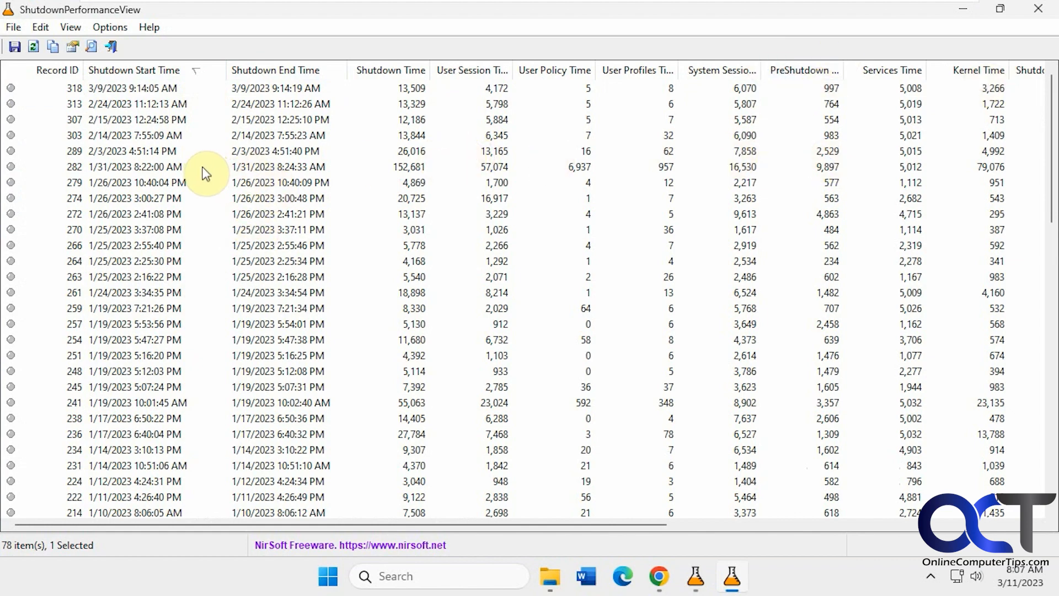
mouse_move(280, 144)
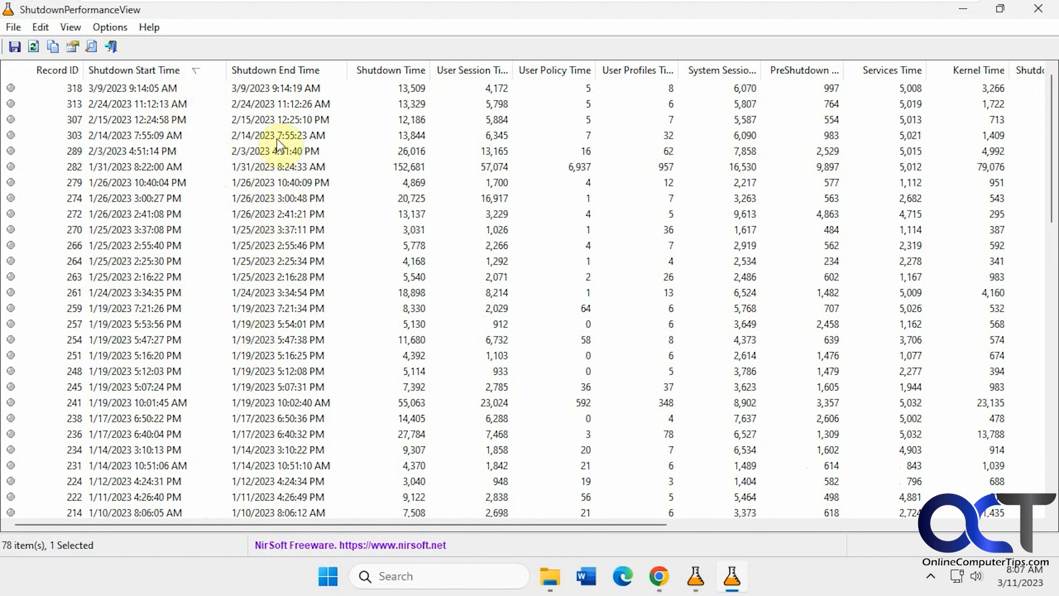
mouse_move(182, 135)
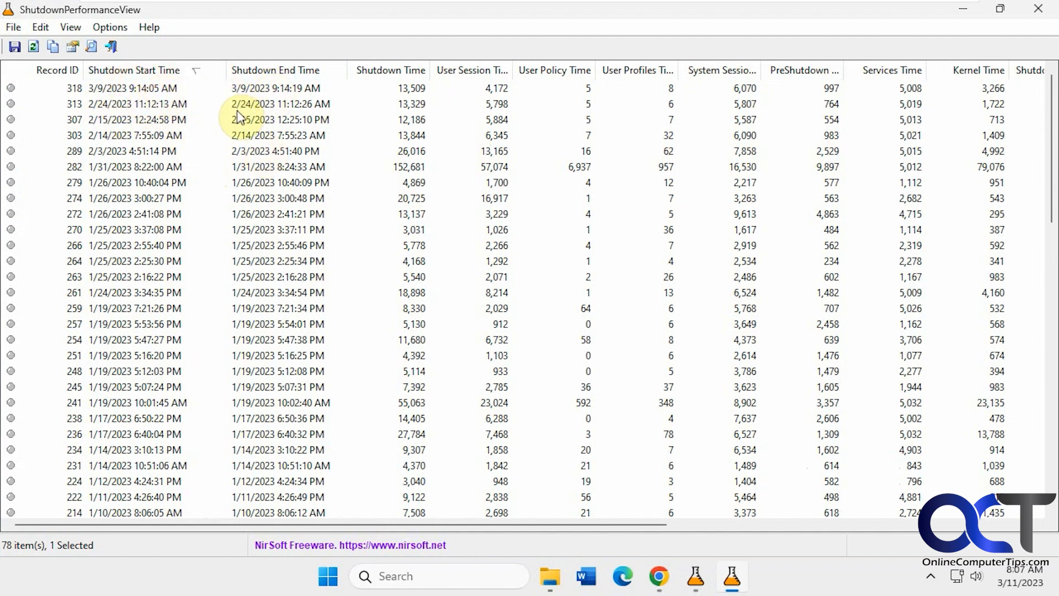
mouse_move(883, 45)
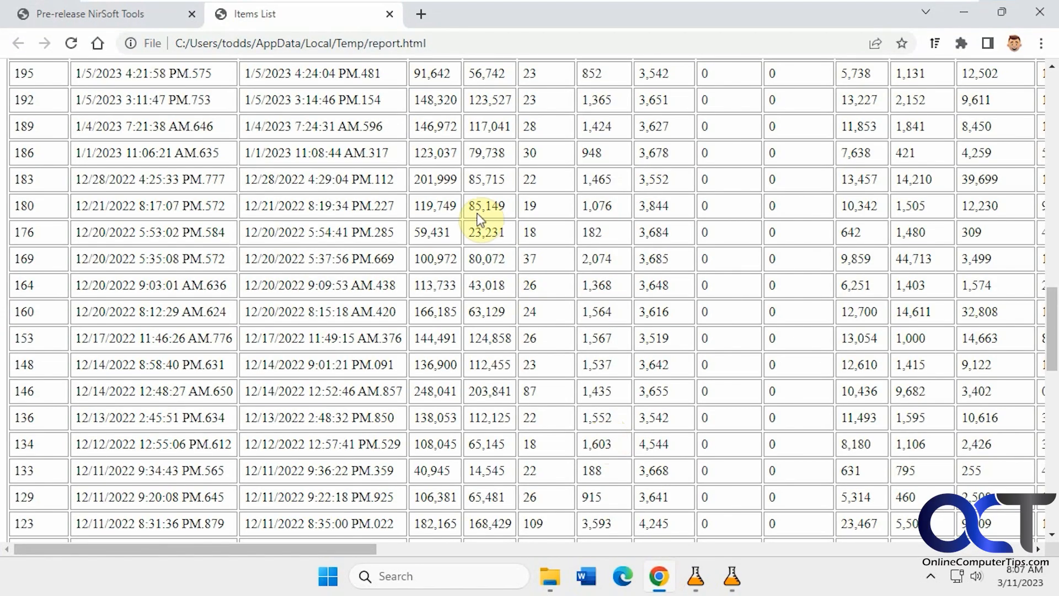
Switch back to the Pre-release NirSoft Tools tab in Chrome
click(99, 14)
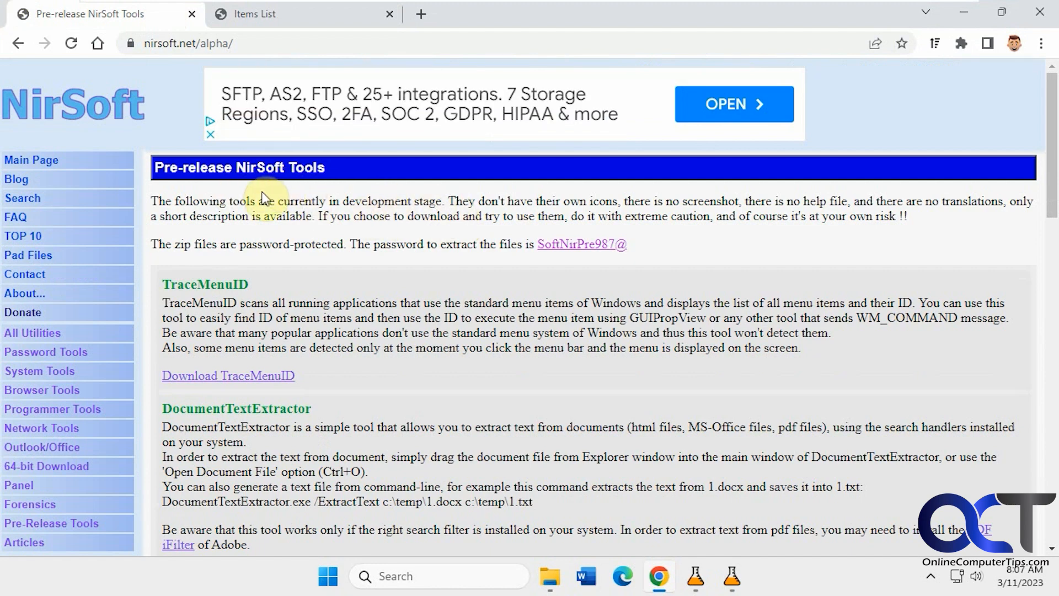
mouse_move(97, 113)
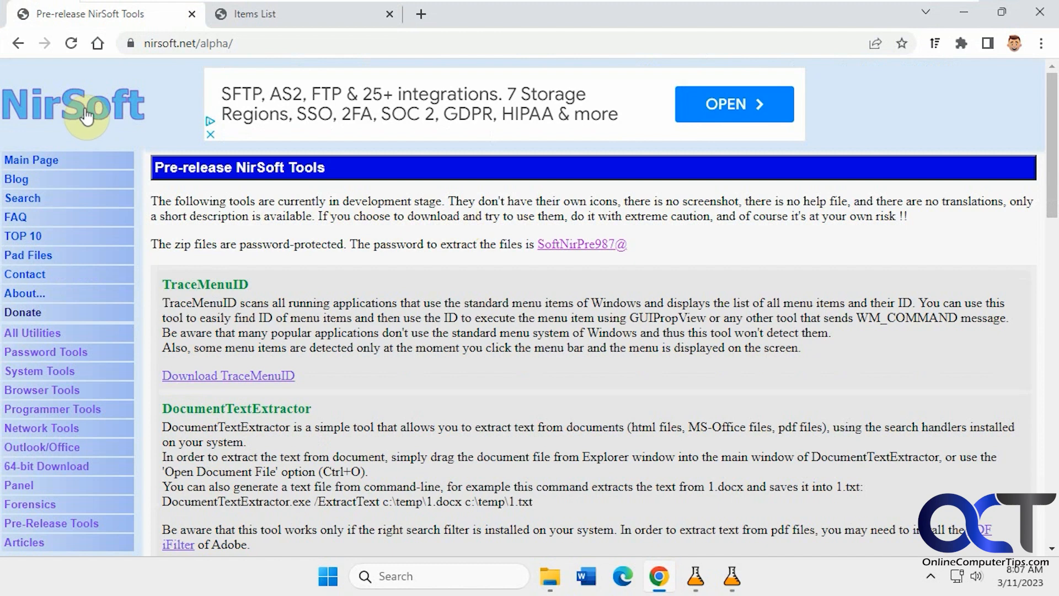
mouse_move(494, 241)
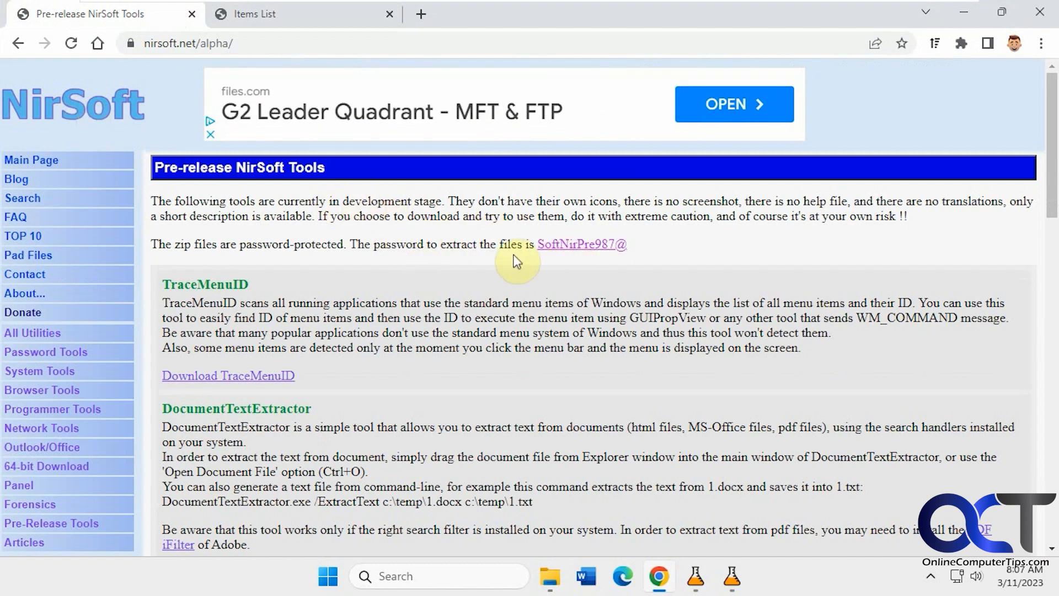
mouse_move(447, 263)
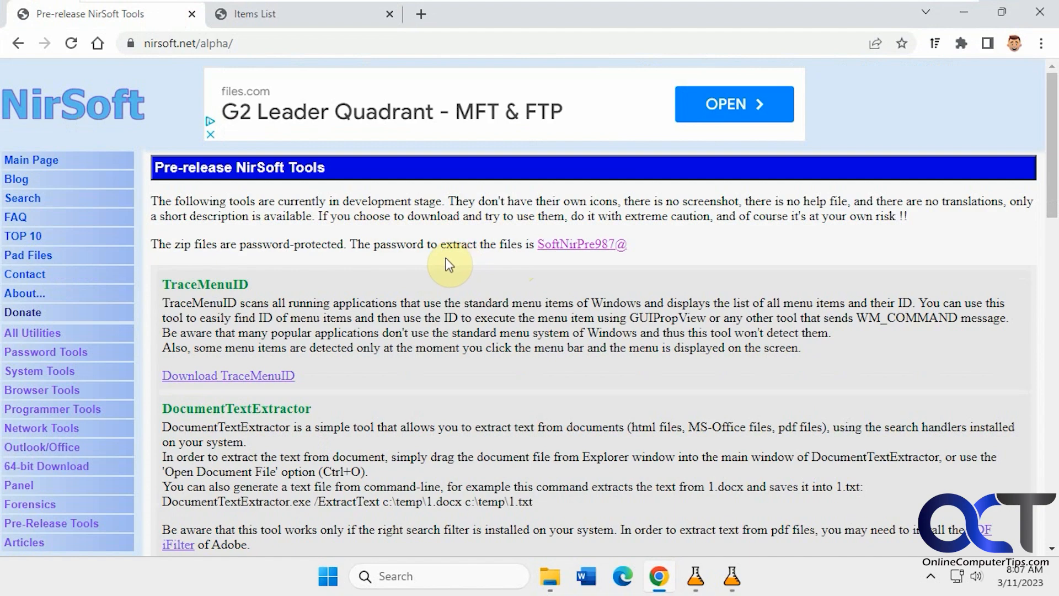